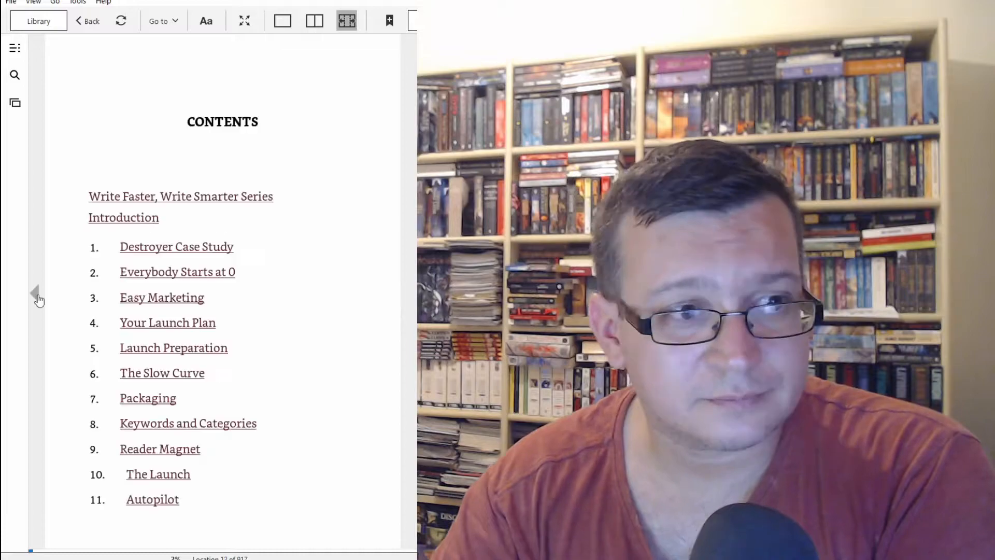
- Scroll the Contents page down to chapters 12–16, BookBub Ads, Advanced Stuff, Lexicon and Exercises
left_click(37, 298)
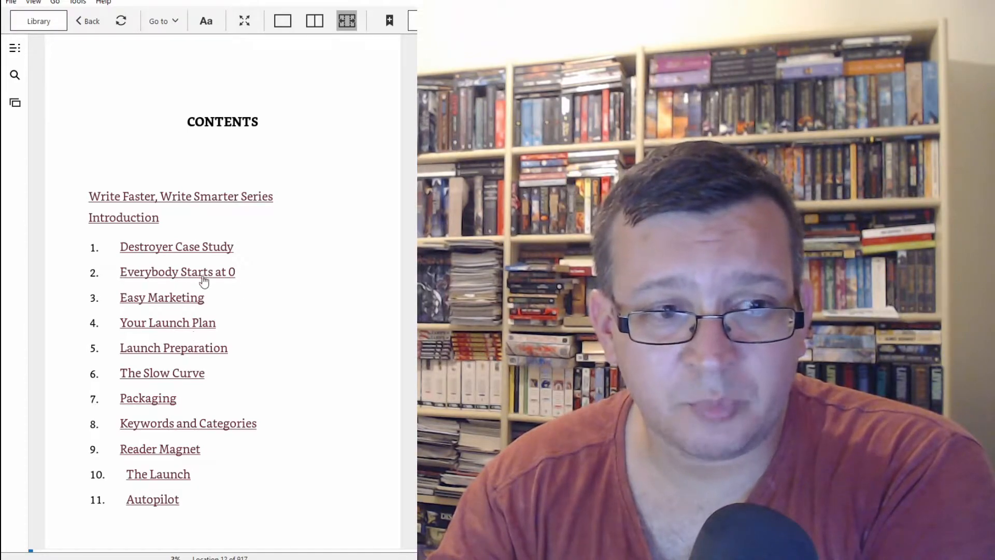
mouse_move(177, 364)
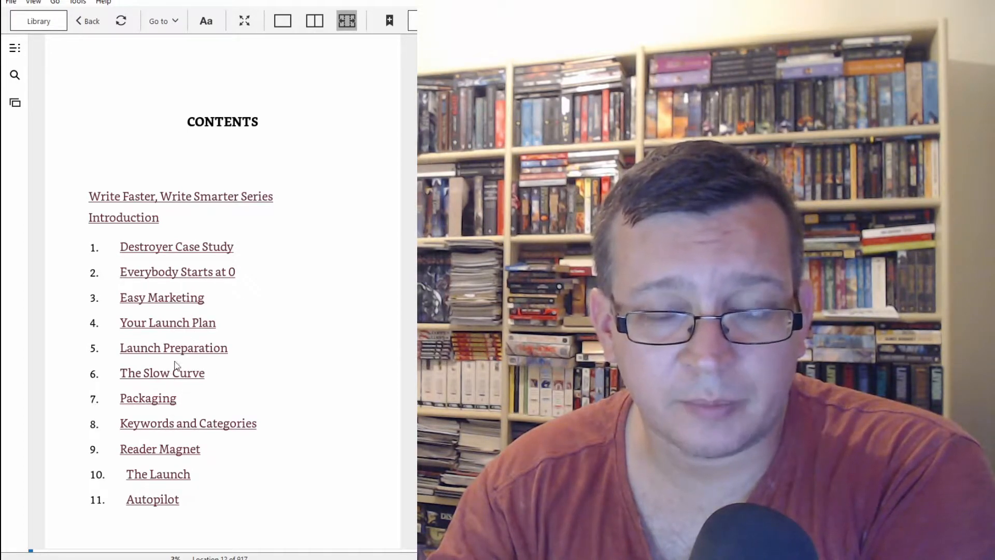
mouse_move(236, 349)
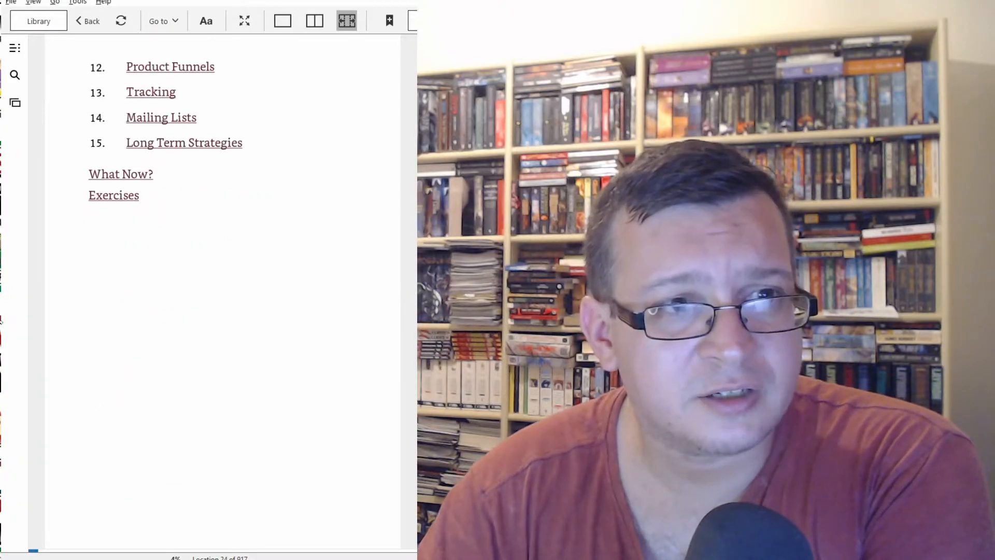
scroll("up", 3)
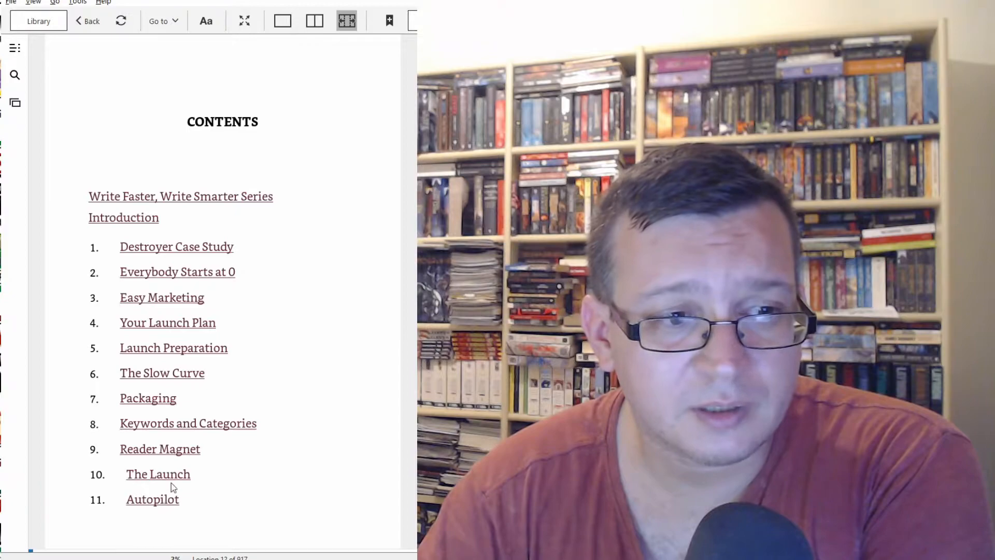
scroll("down", 3)
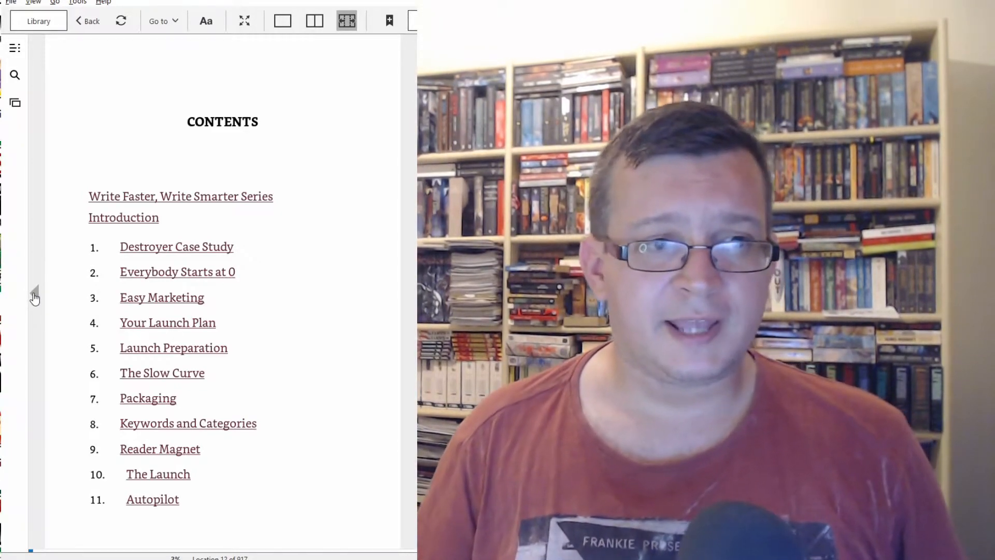
mouse_move(222, 322)
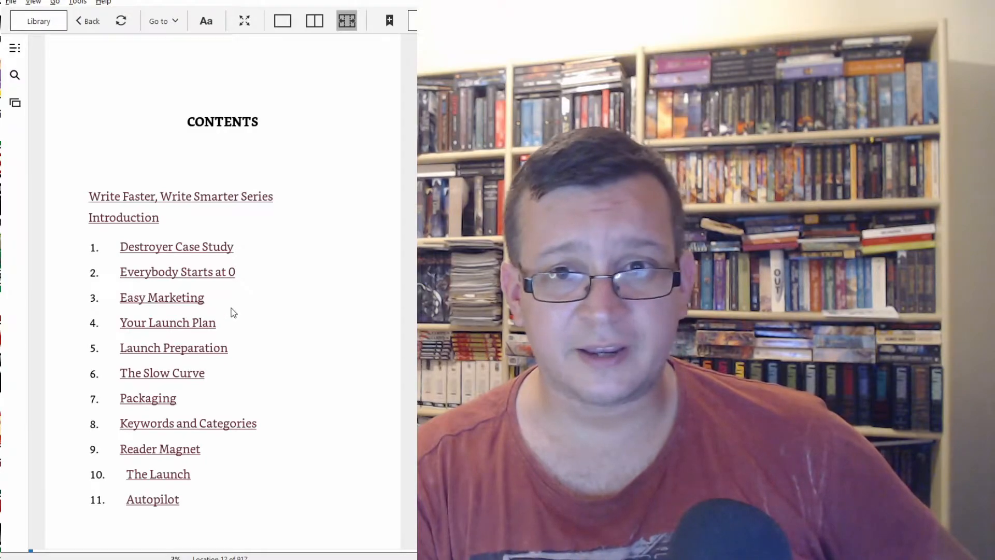
mouse_move(253, 290)
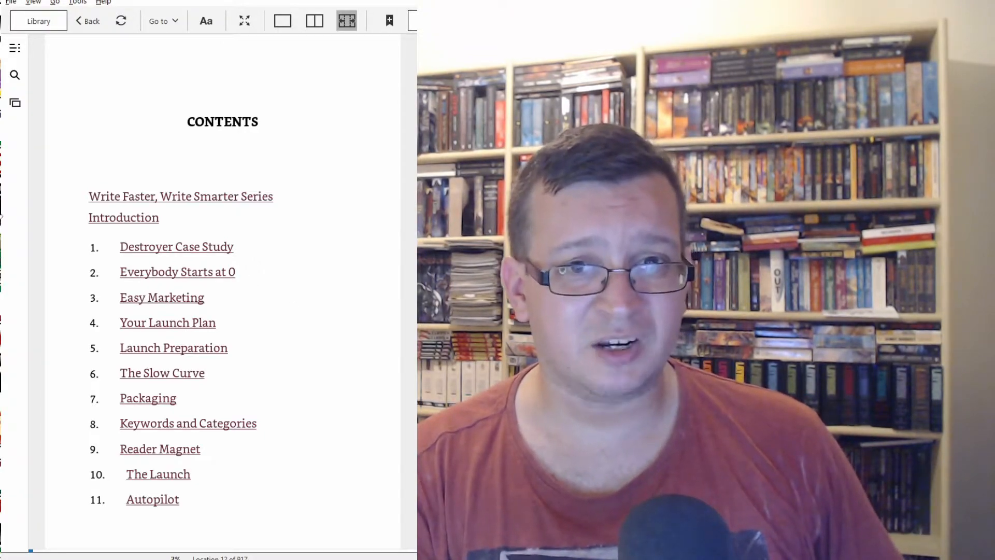
mouse_move(92, 20)
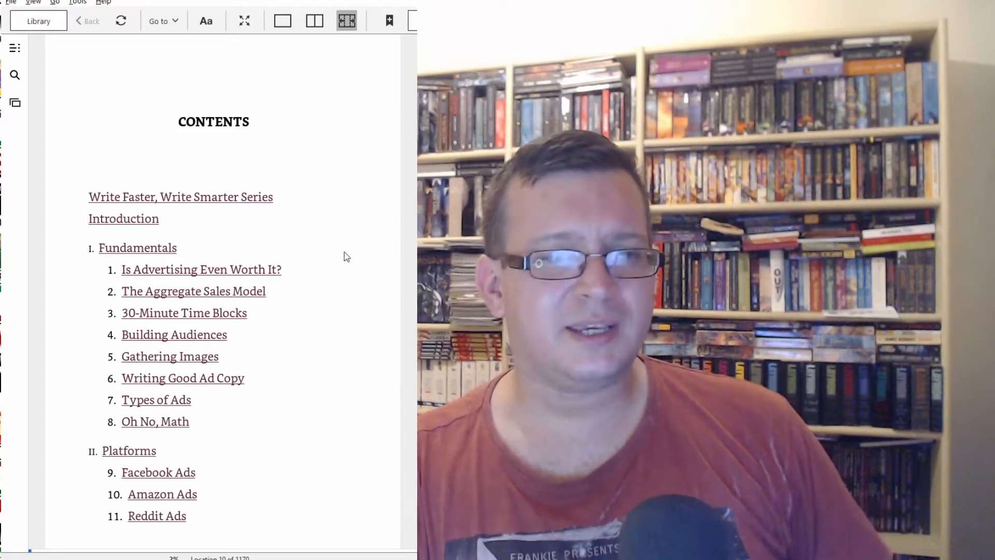
mouse_move(247, 246)
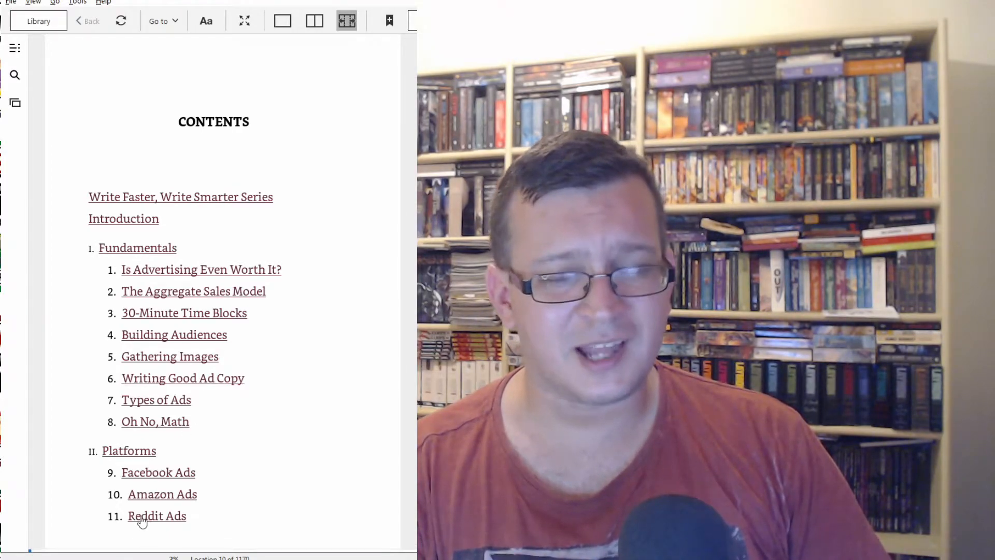
mouse_move(276, 451)
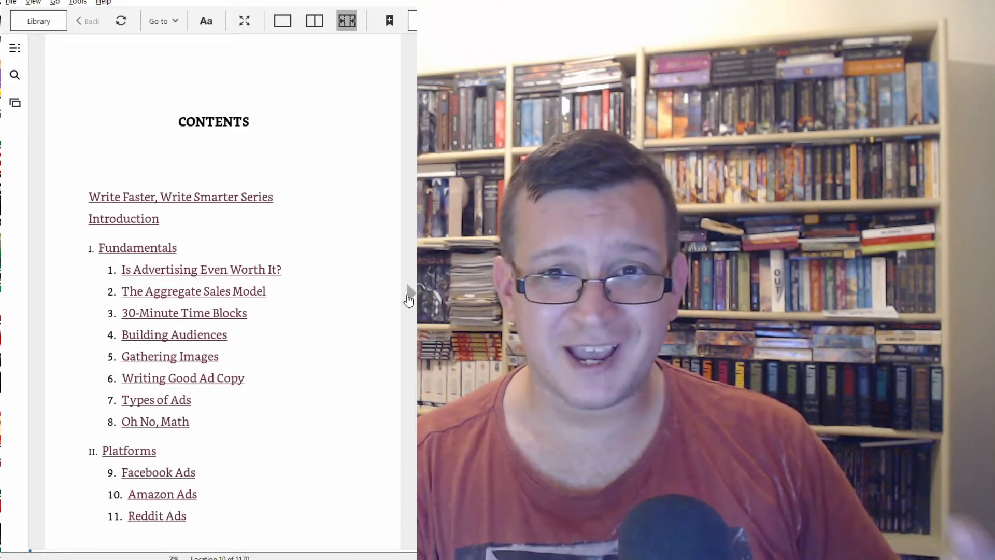
scroll("down", 3)
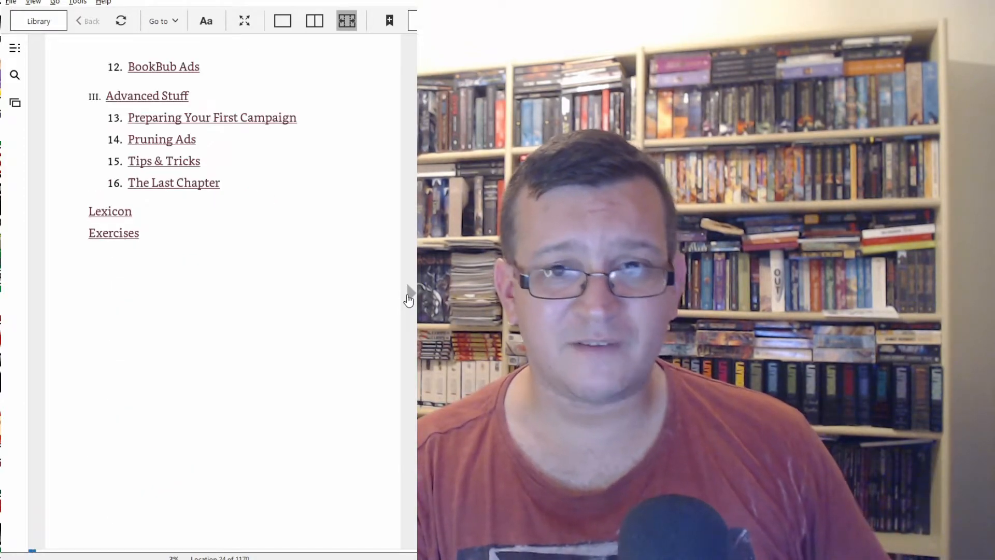
mouse_move(382, 307)
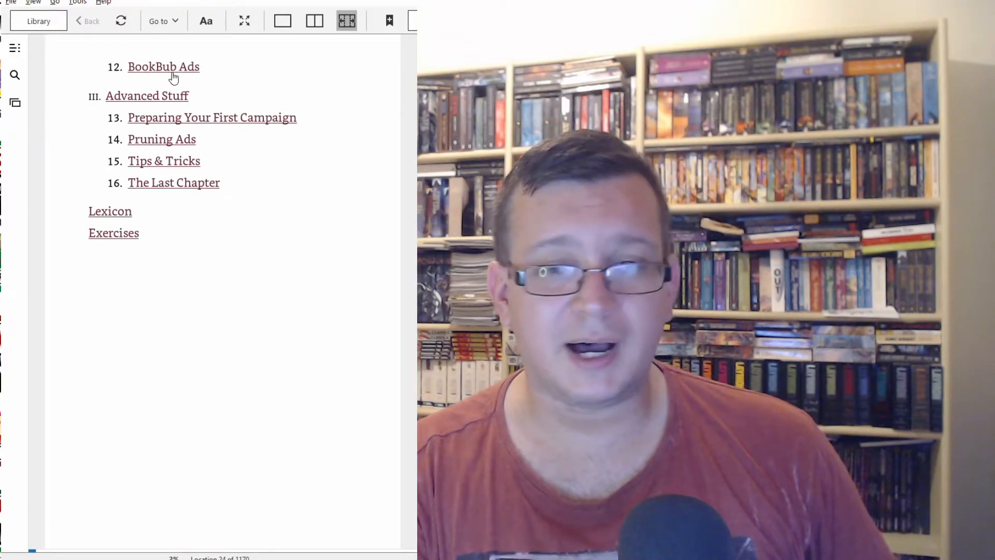
mouse_move(21, 245)
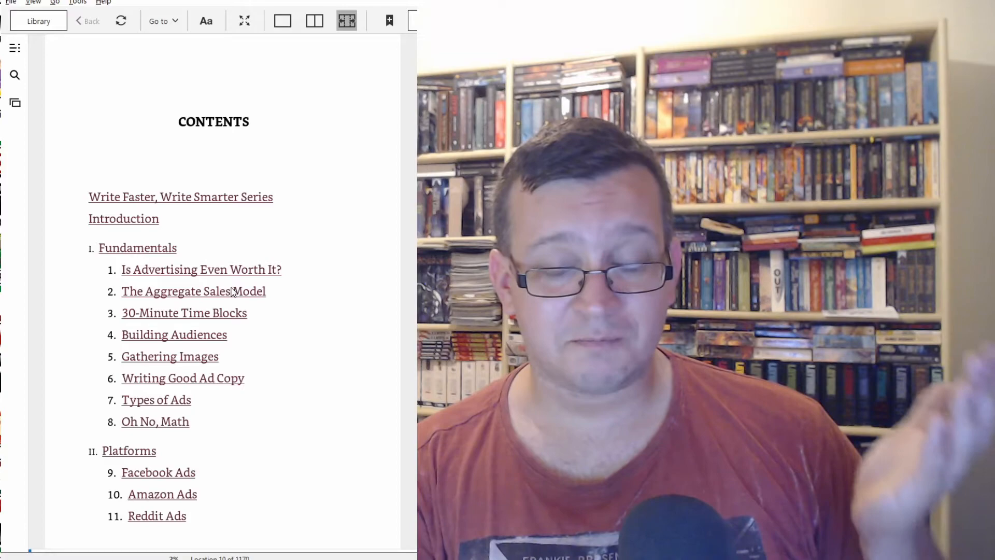
mouse_move(241, 333)
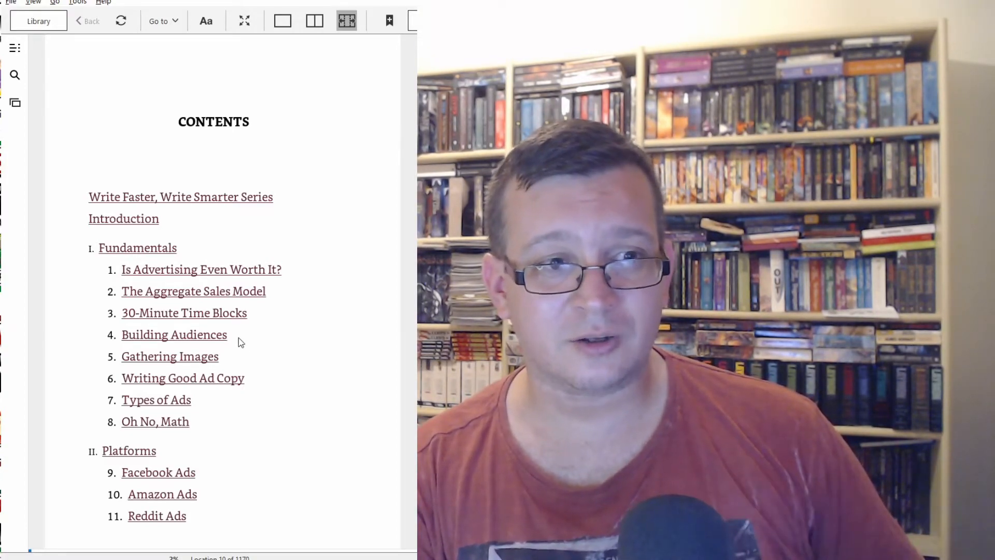
mouse_move(143, 364)
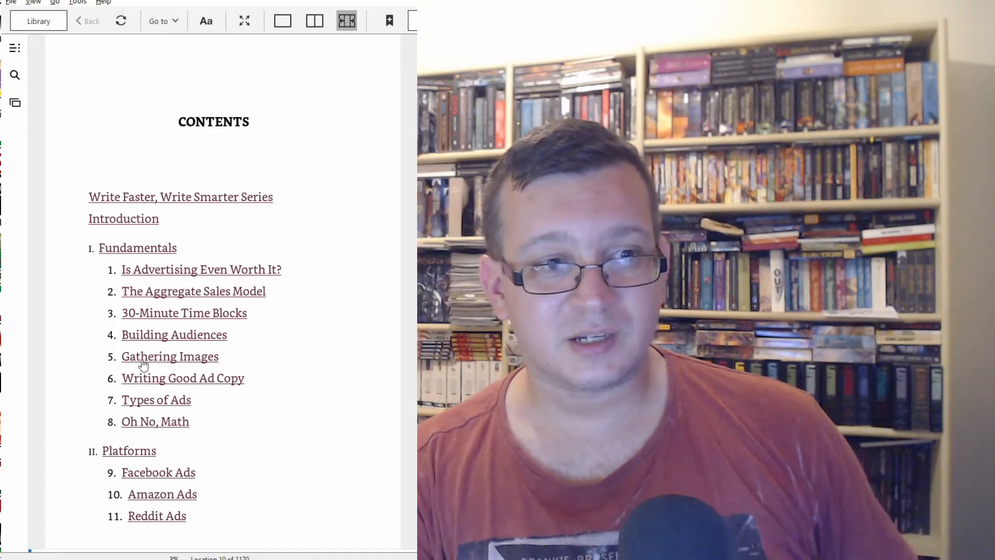
mouse_move(161, 360)
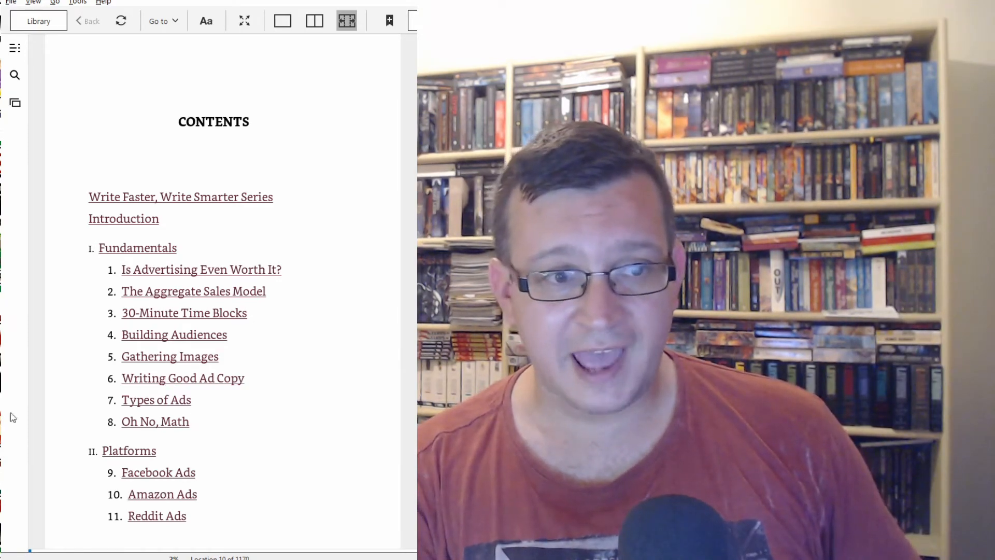
mouse_move(253, 275)
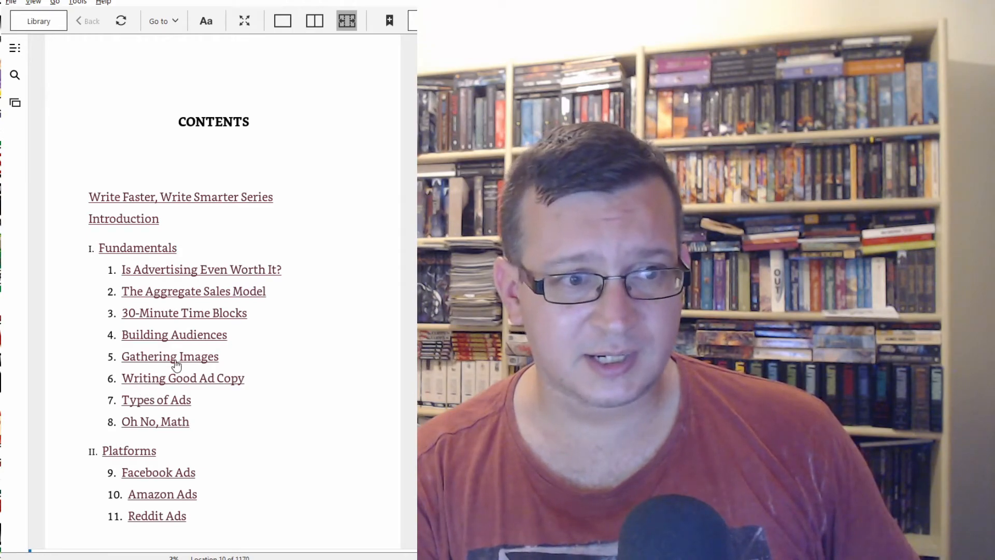
mouse_move(22, 38)
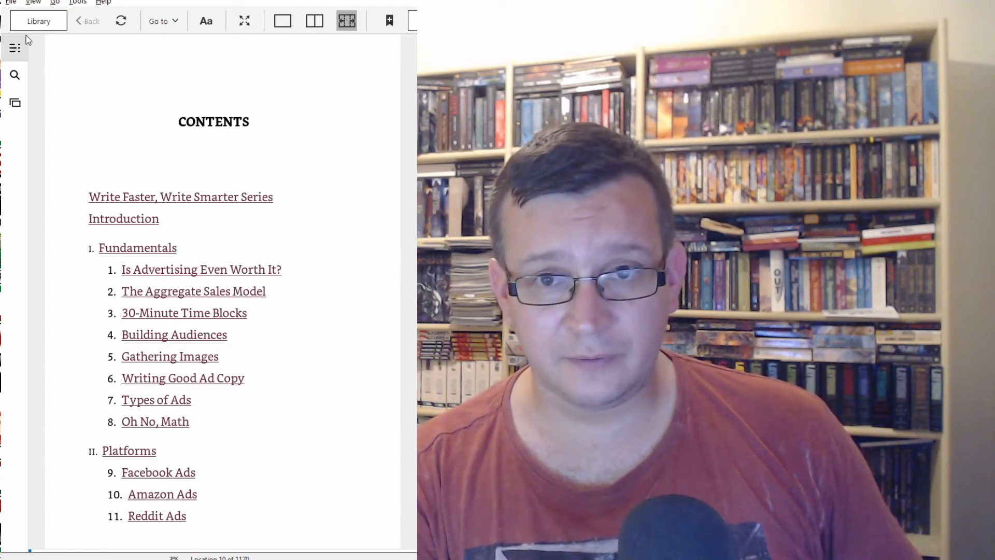